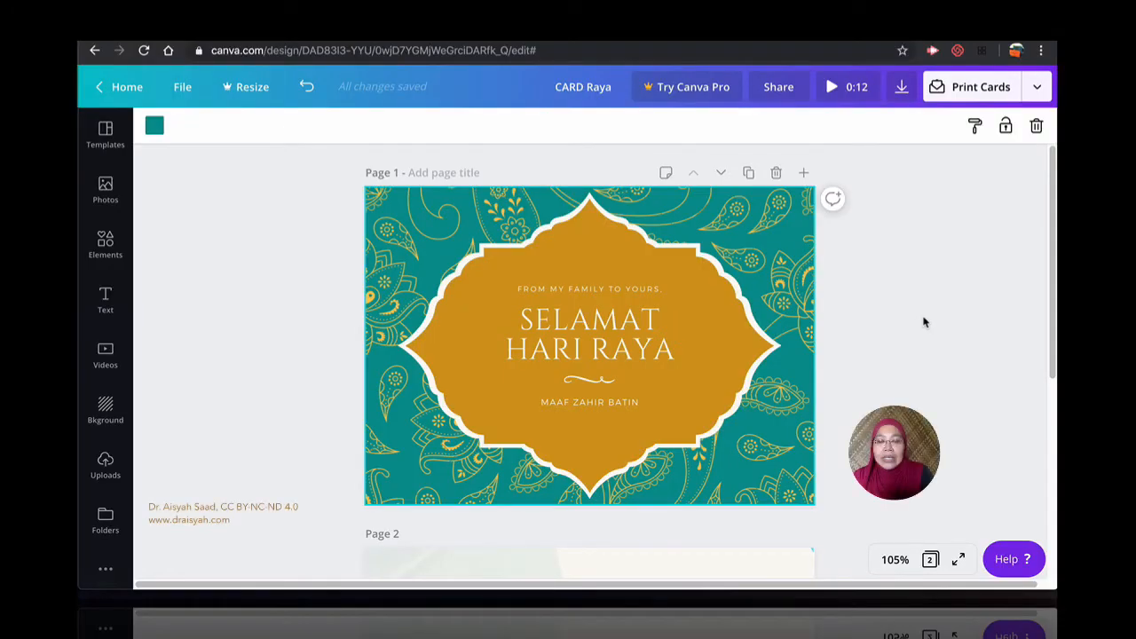
- Review the Download panel showing File type Video and All pages (2), then dismiss it
{"action": "scroll", "scroll_direction": "down", "scroll_amount": 3}
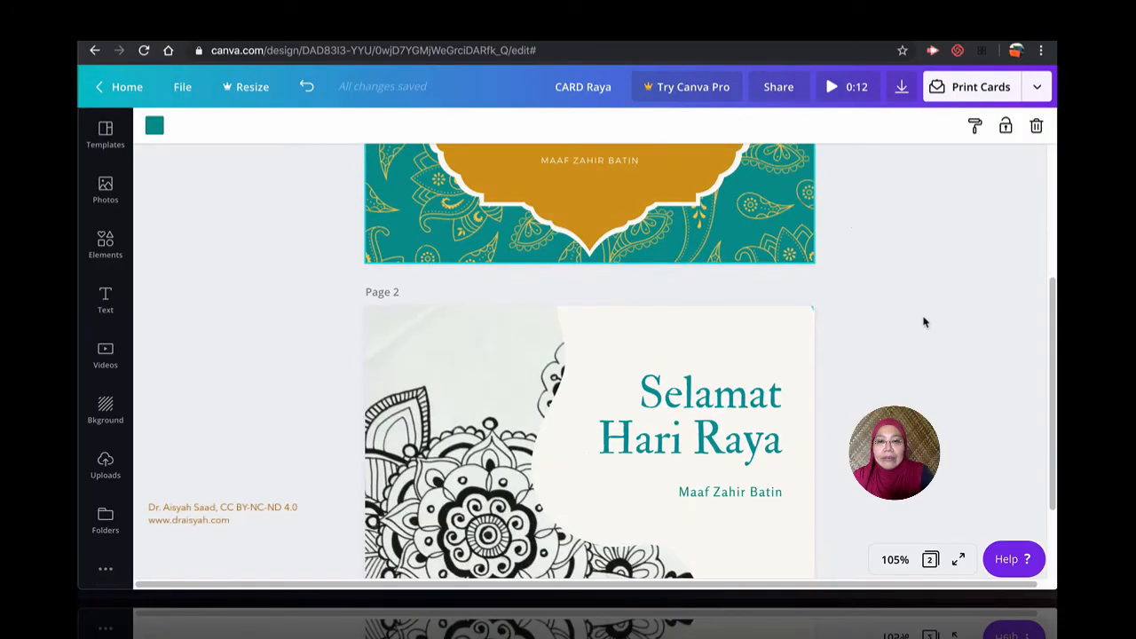
{"action": "scroll", "scroll_direction": "down", "scroll_amount": 3}
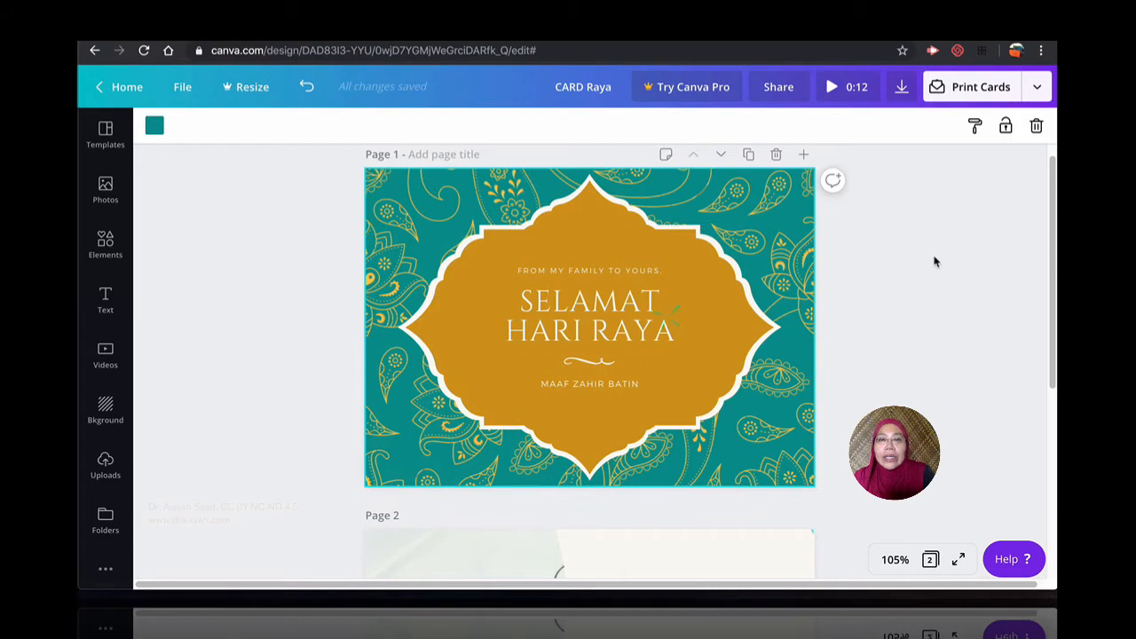
{"action": "mouse_move", "coordinate": [943, 263]}
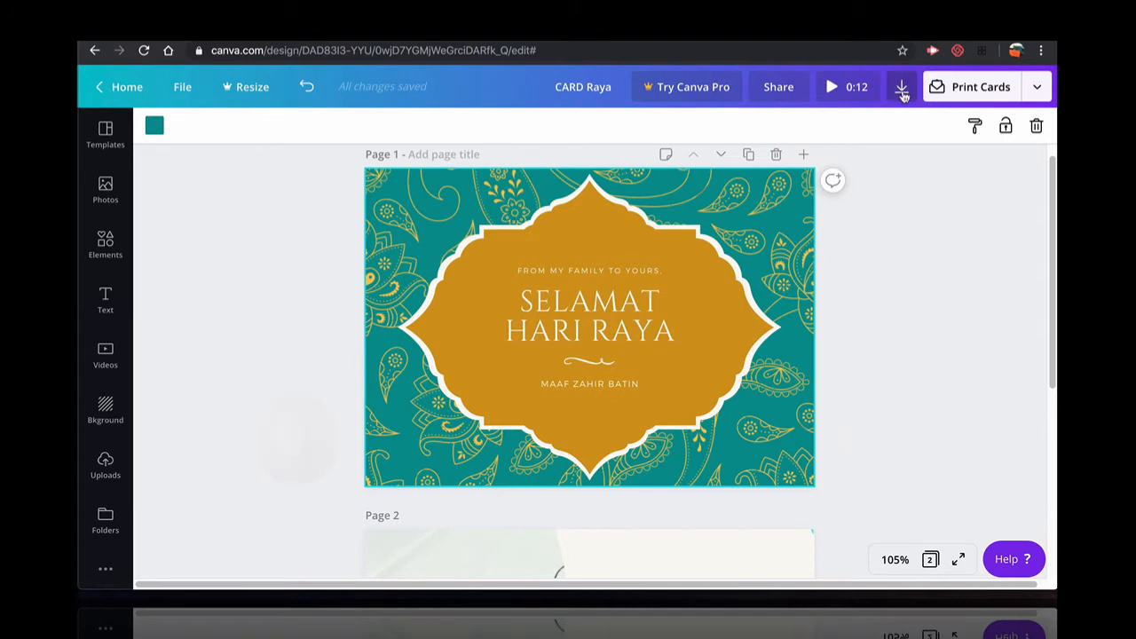
{"action": "left_click", "coordinate": [901, 86]}
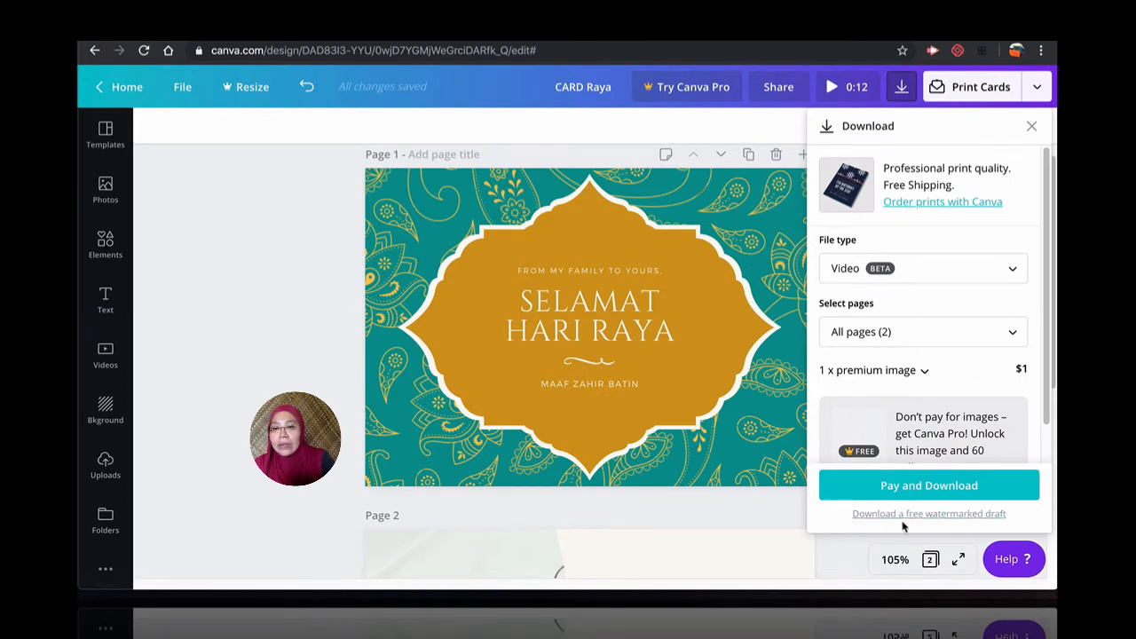
{"action": "mouse_move", "coordinate": [928, 513]}
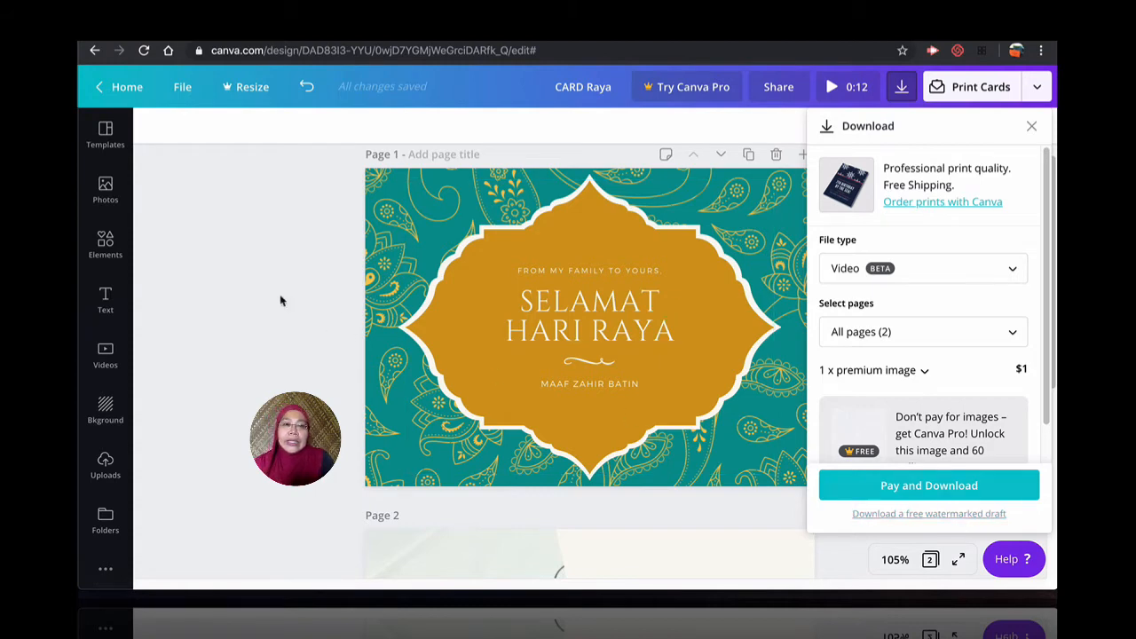
{"action": "left_click", "coordinate": [1031, 126]}
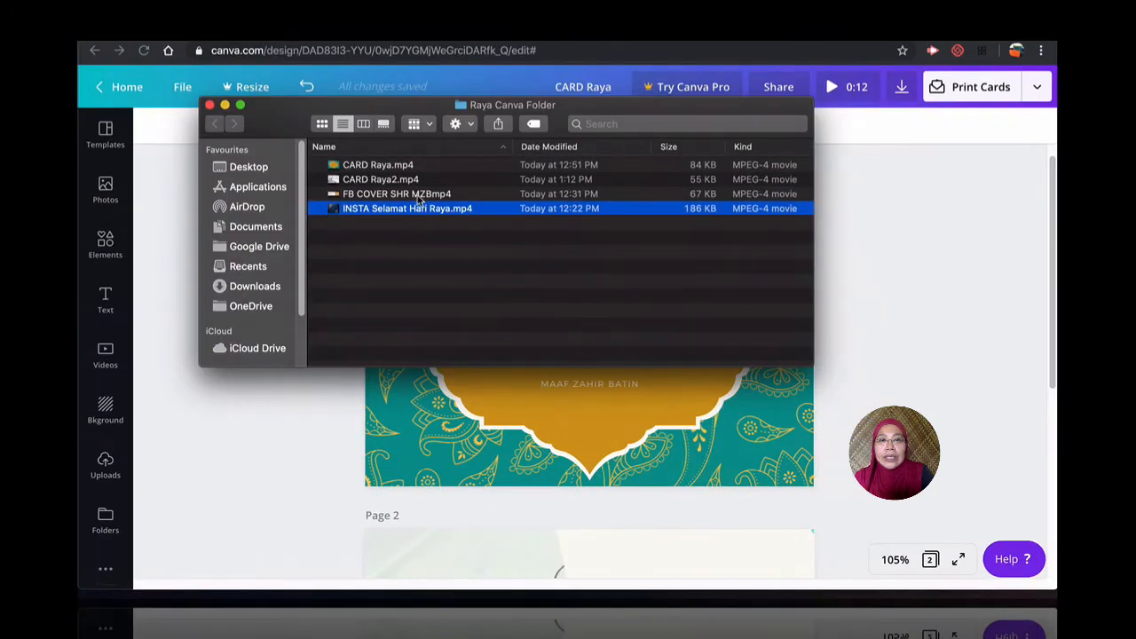
{"action": "mouse_move", "coordinate": [749, 324]}
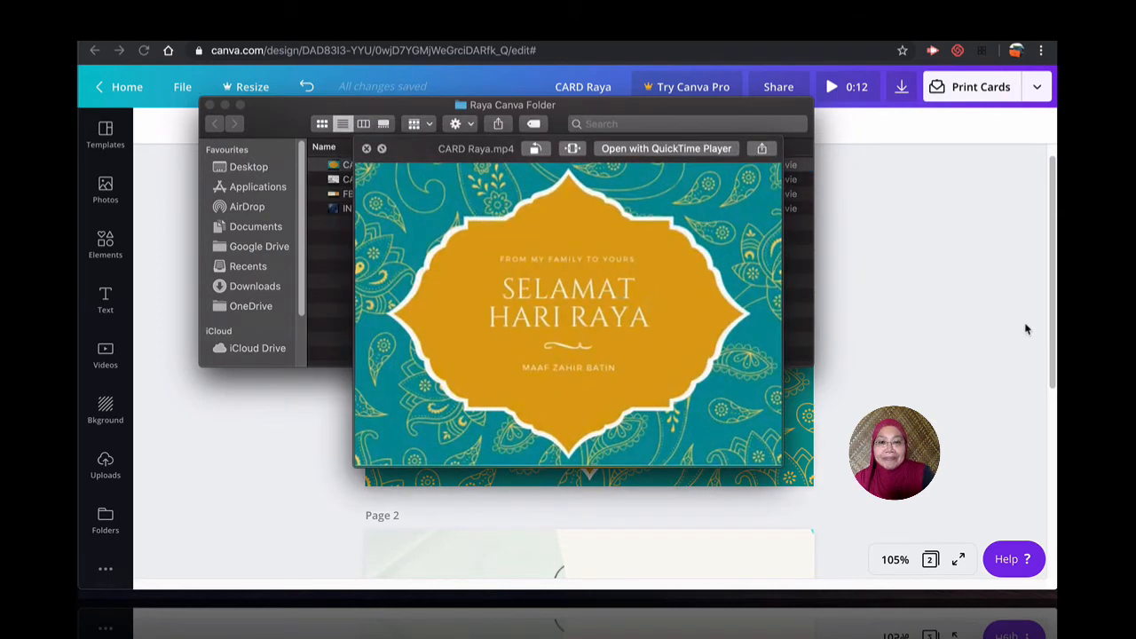
- Quick Look CARD Raya.mp4 in the Raya Canva Folder, then close the preview
{"action": "left_click", "coordinate": [586, 320]}
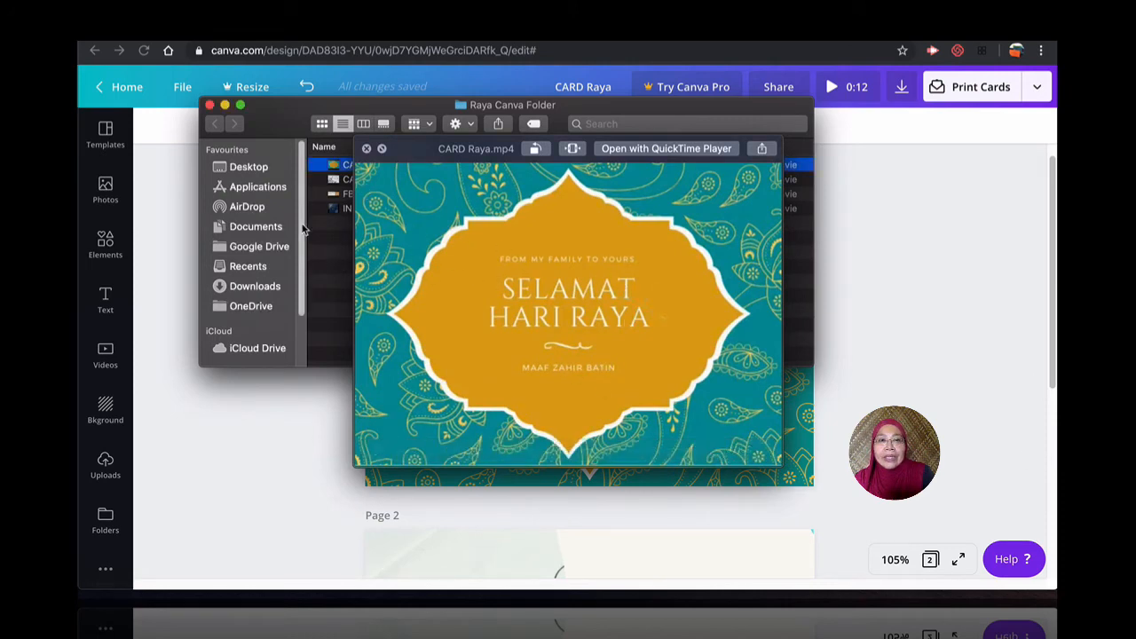
{"action": "left_click", "coordinate": [381, 179]}
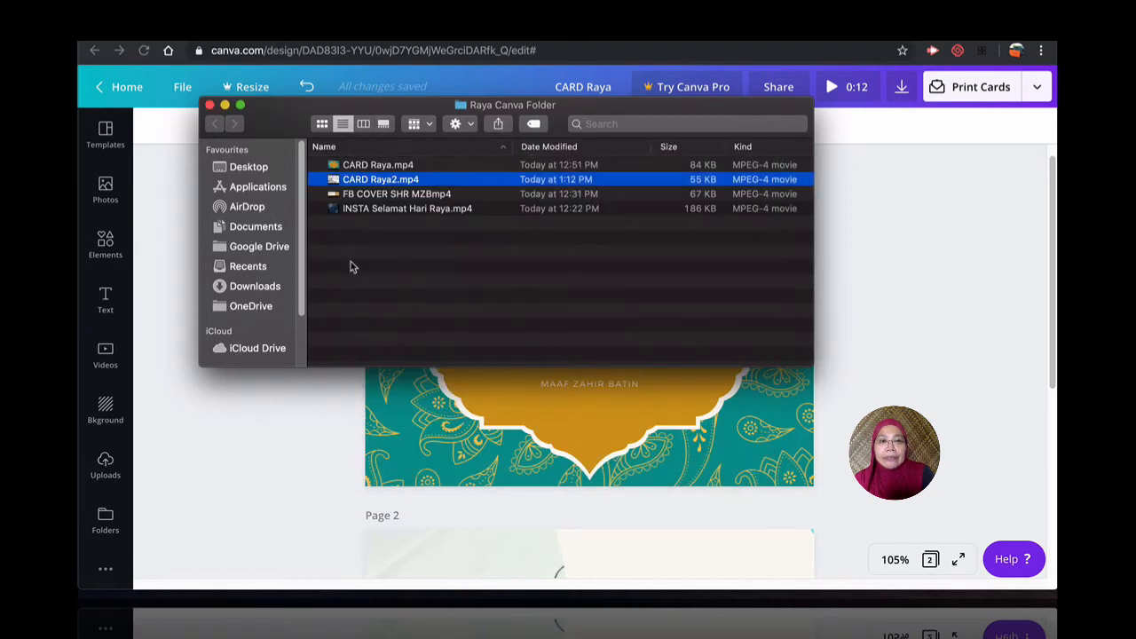
{"action": "mouse_move", "coordinate": [373, 199]}
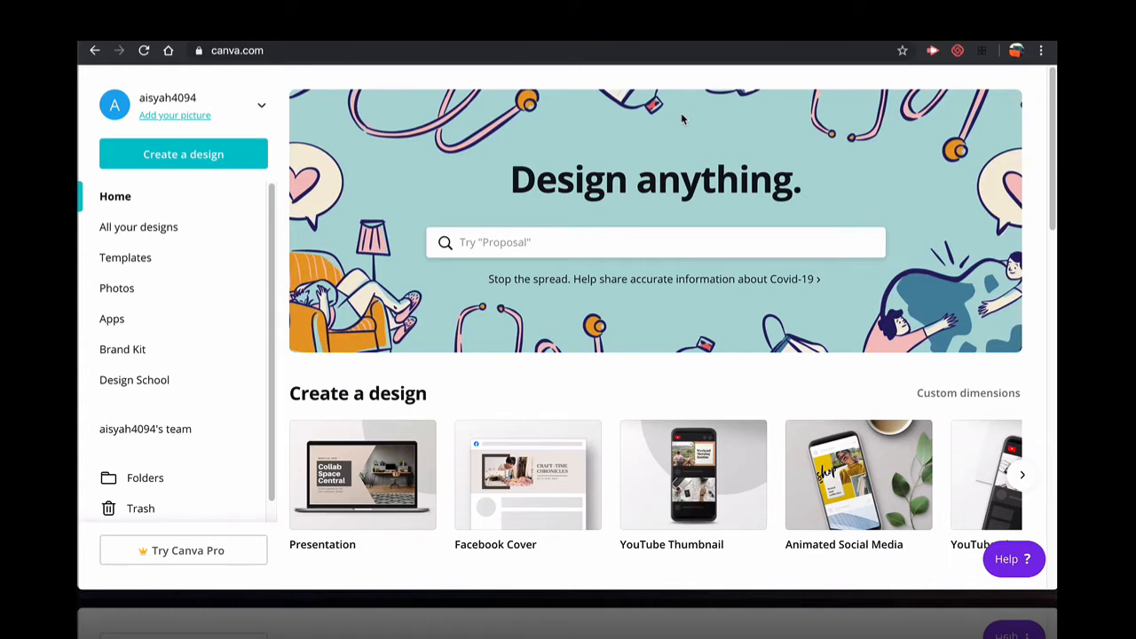
- Rerun the recent 'facebook eid' search and browse down the Eid template results
{"action": "left_click", "coordinate": [655, 242]}
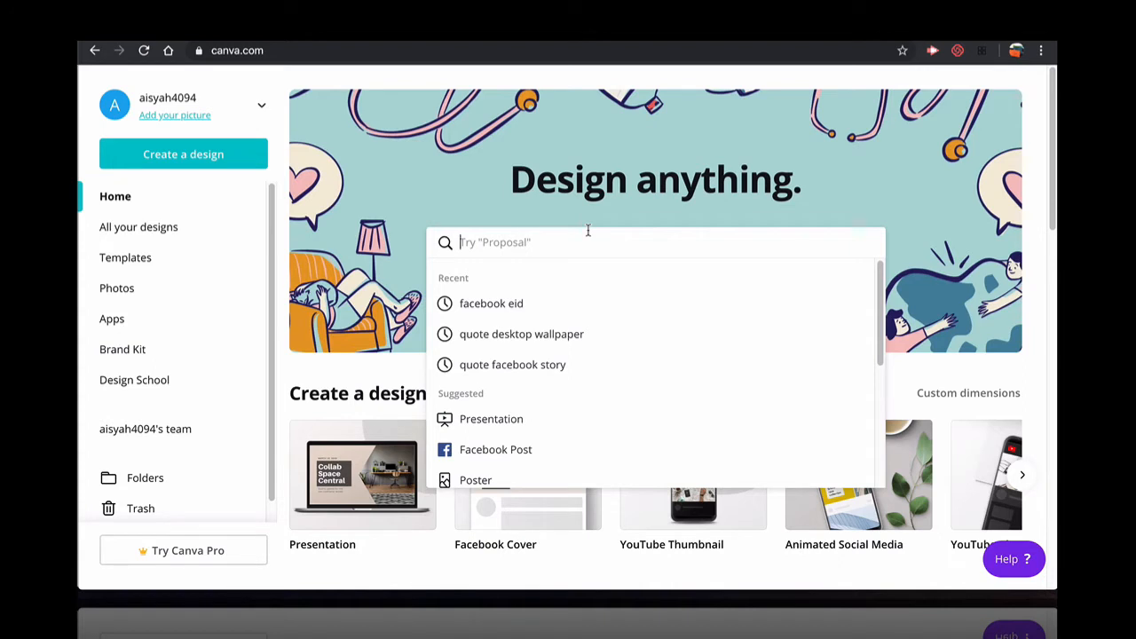
{"action": "mouse_move", "coordinate": [491, 302]}
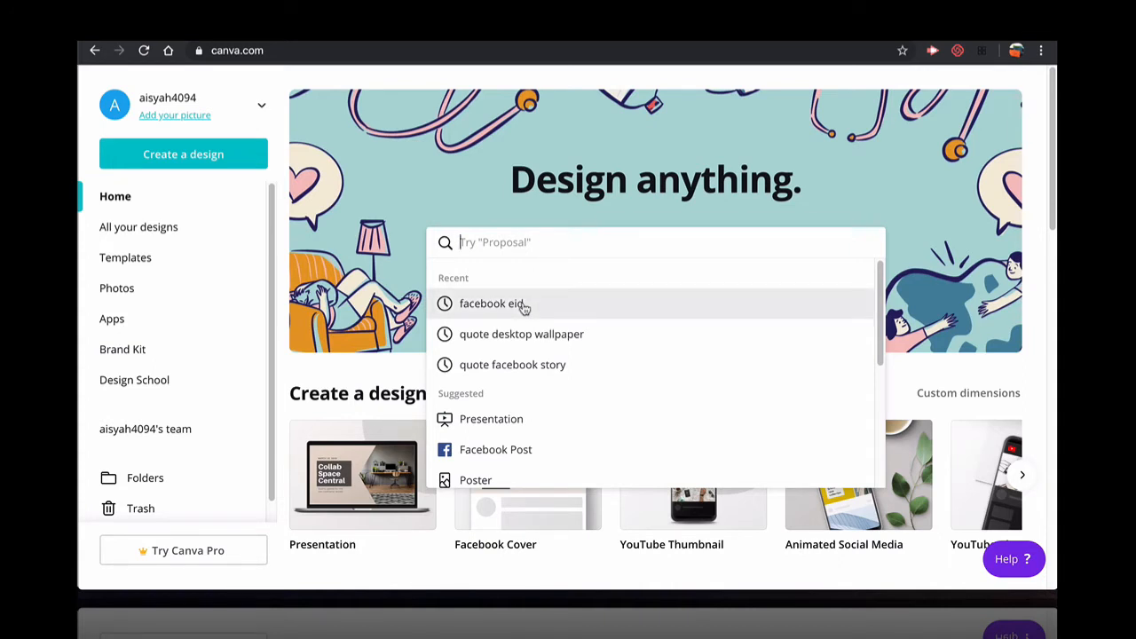
{"action": "left_click", "coordinate": [491, 303]}
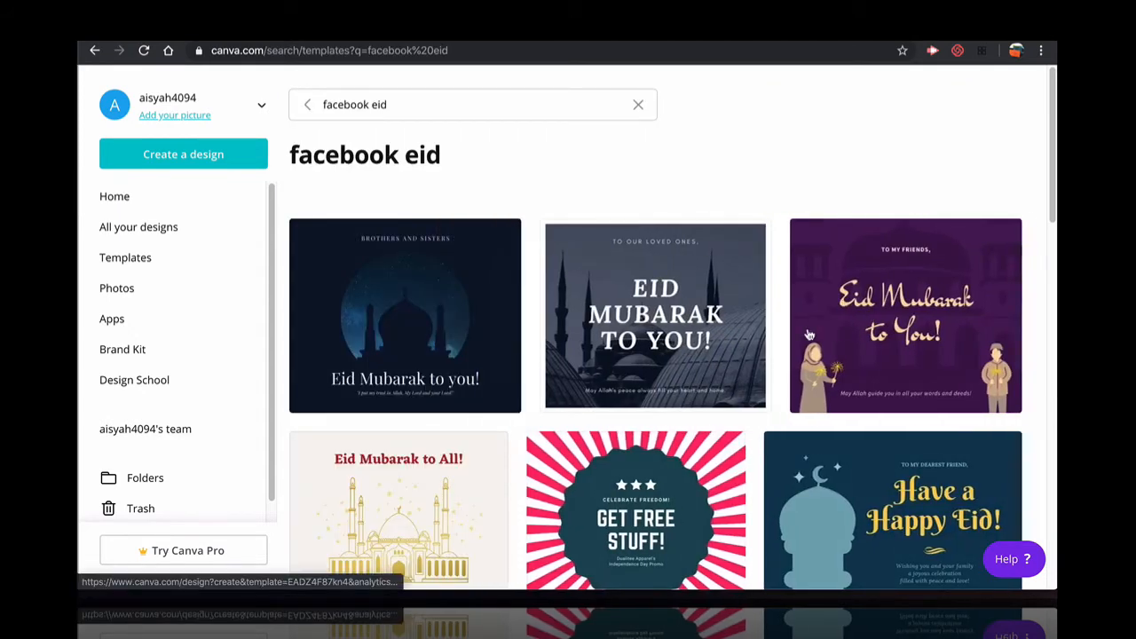
{"action": "mouse_move", "coordinate": [905, 315]}
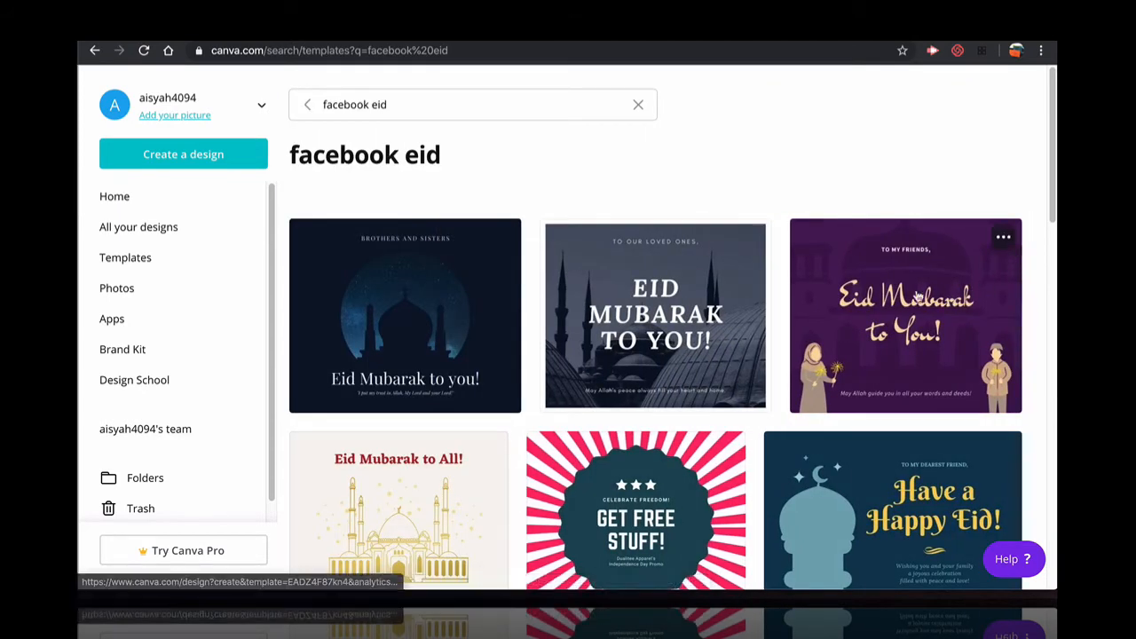
{"action": "scroll", "scroll_direction": "down", "scroll_amount": 3}
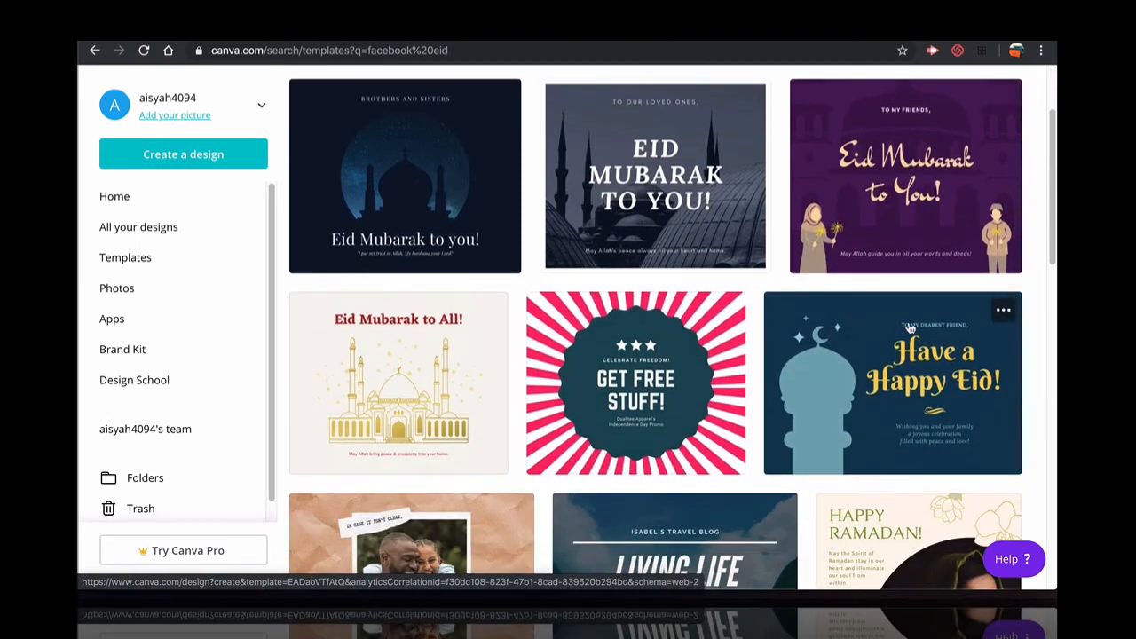
{"action": "scroll", "scroll_direction": "down", "scroll_amount": 3}
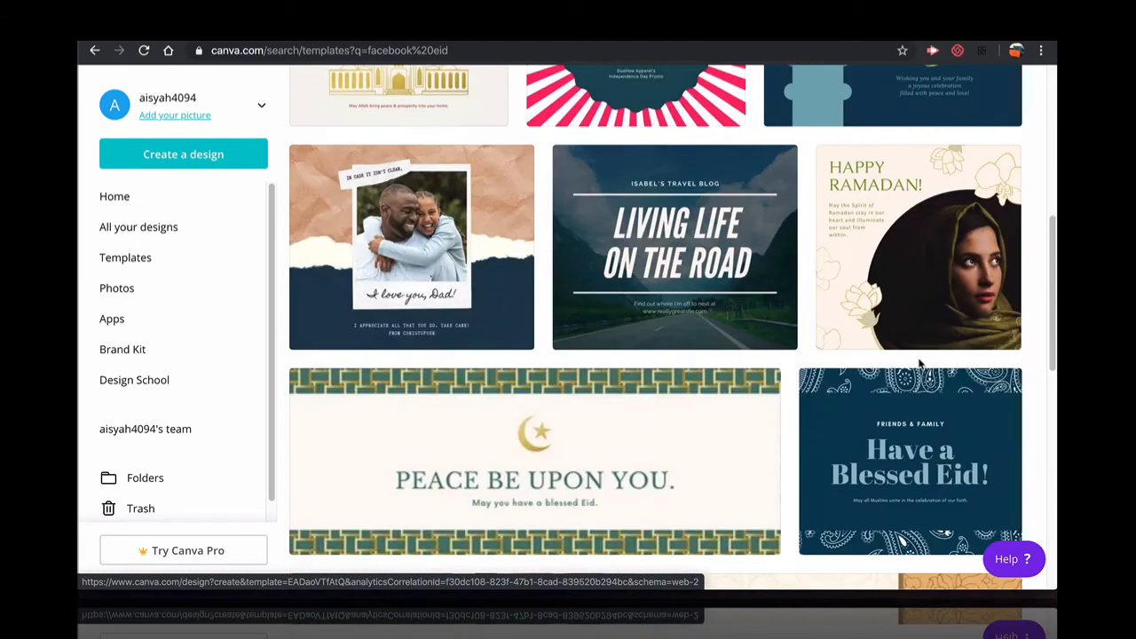
{"action": "scroll", "scroll_direction": "down", "scroll_amount": 3}
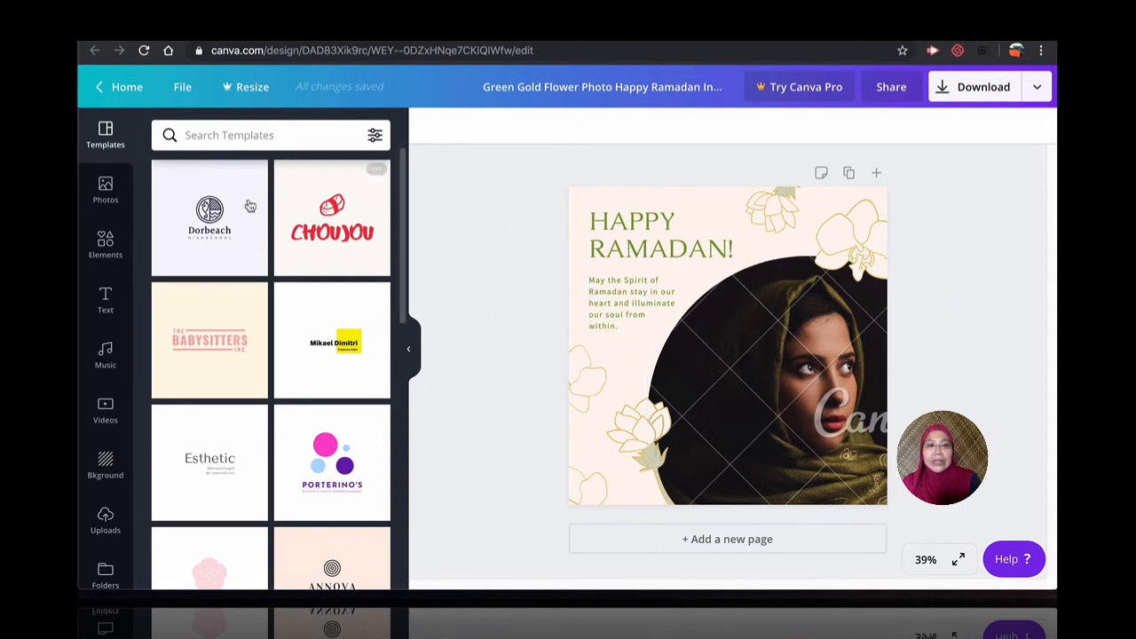
{"action": "mouse_move", "coordinate": [132, 139]}
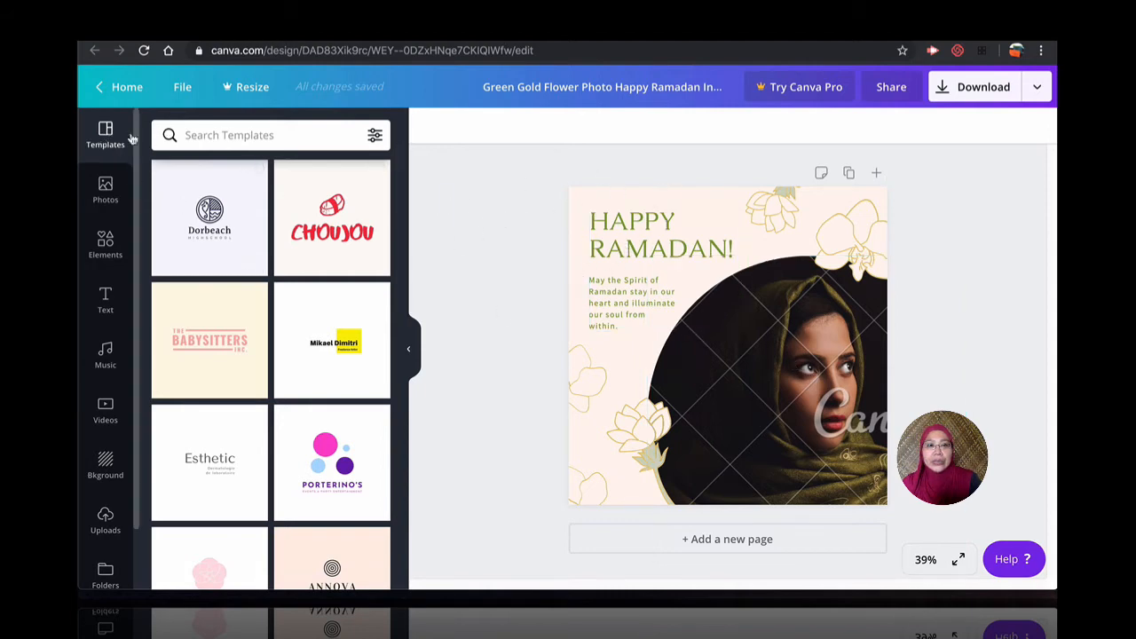
- Search the Templates panel for 'eid' and apply the navy 'Have a blessed Eid!' template
{"action": "left_click", "coordinate": [257, 135]}
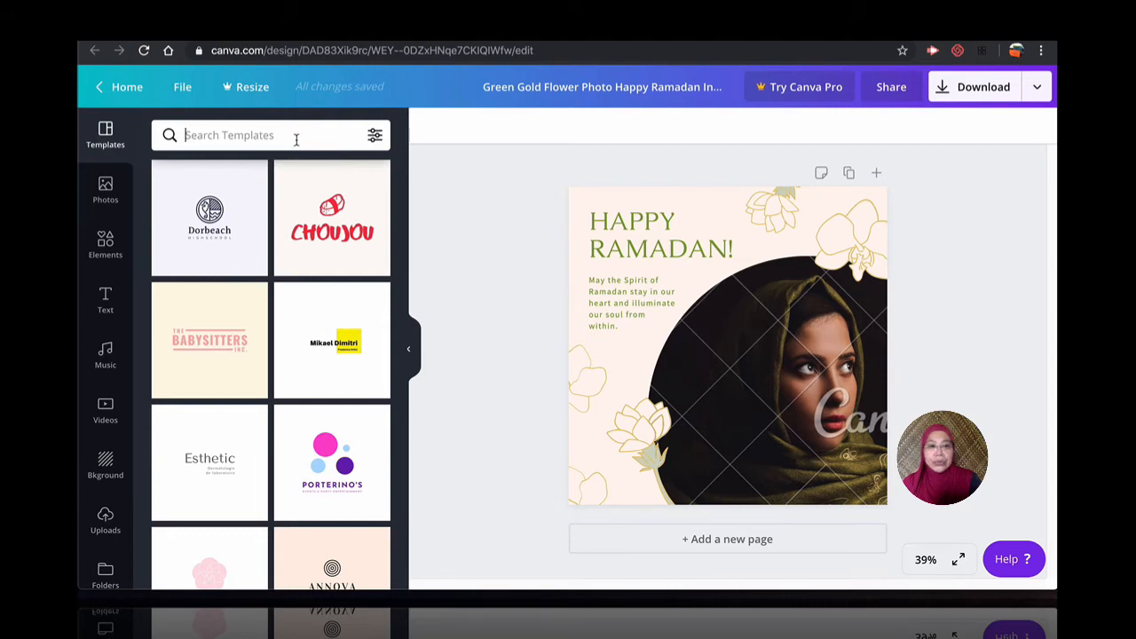
{"action": "type", "text": "eid"}
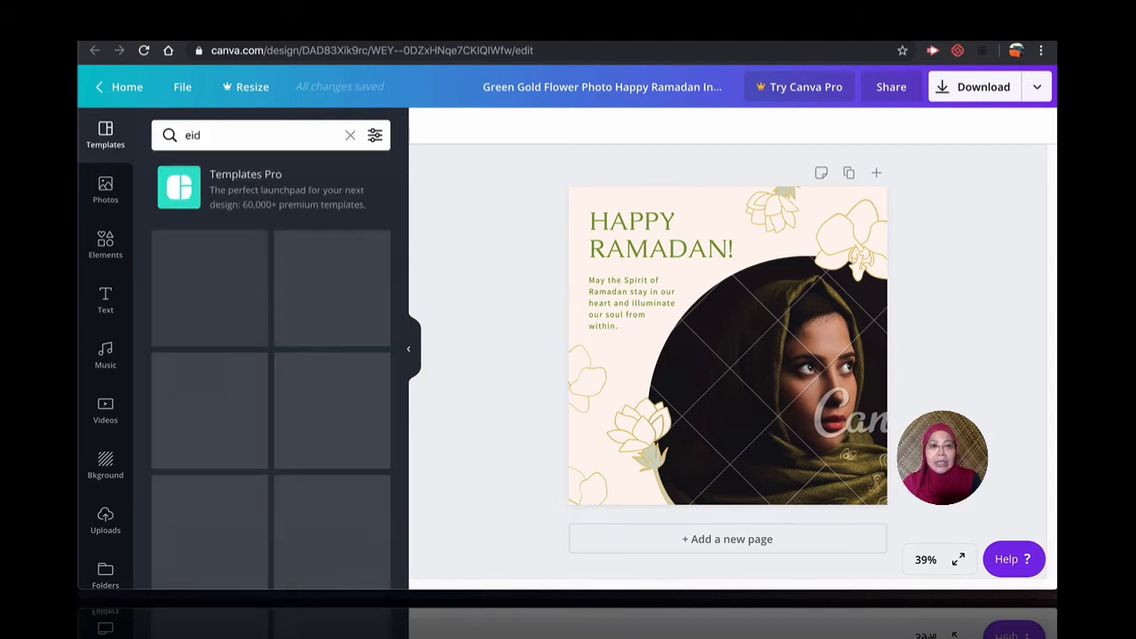
{"action": "scroll", "scroll_direction": "down", "scroll_amount": 3}
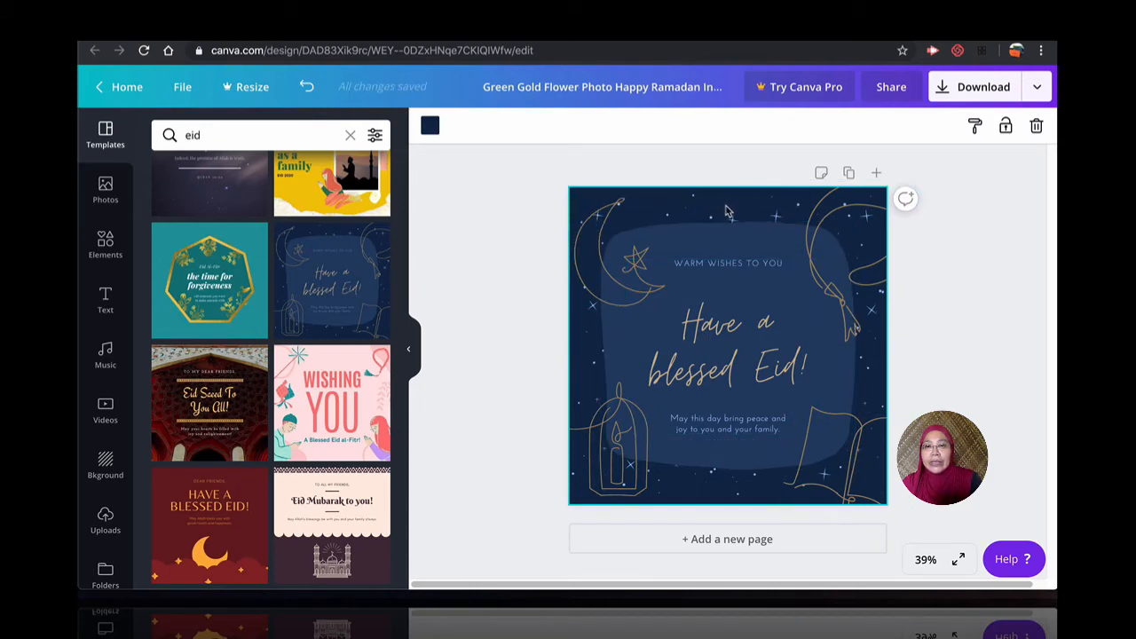
{"action": "left_click", "coordinate": [728, 346]}
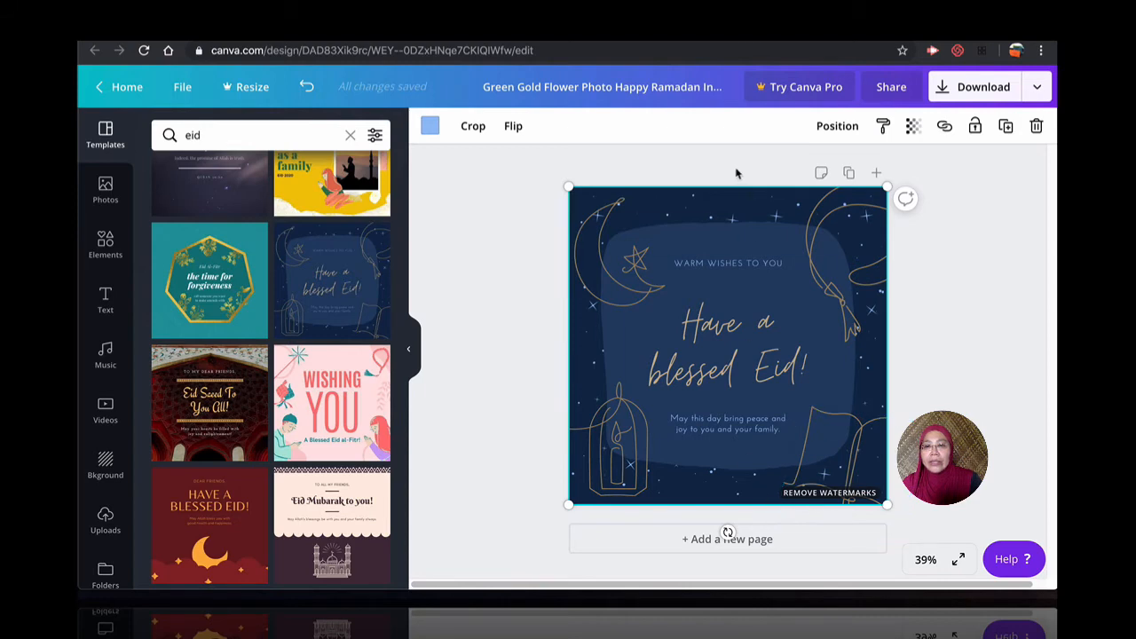
{"action": "mouse_move", "coordinate": [713, 213]}
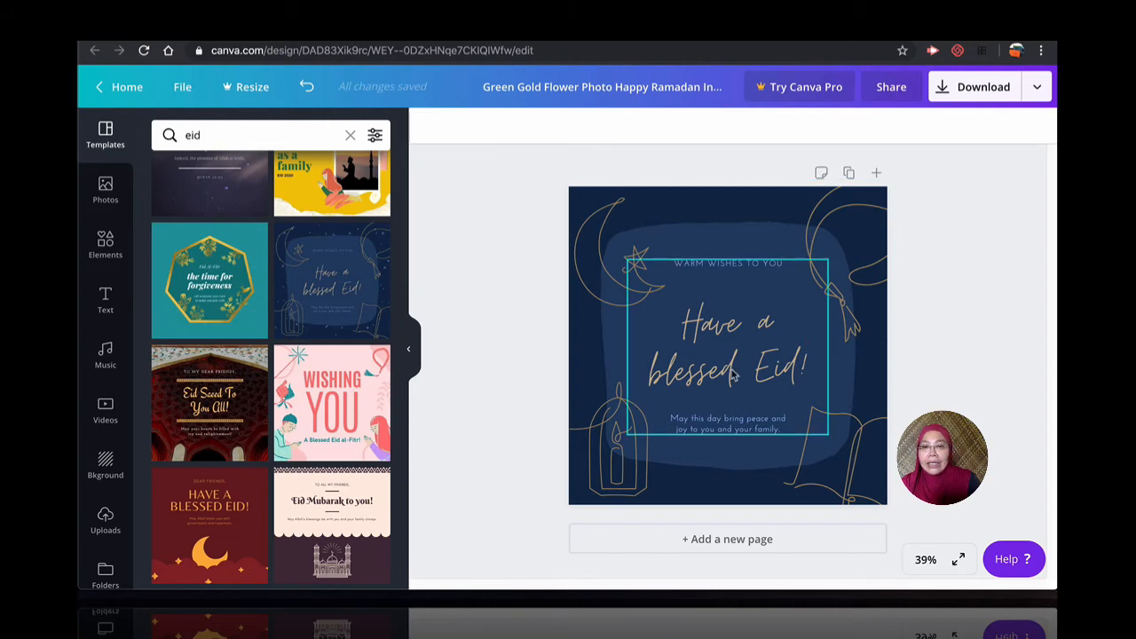
- Rewrite the headline as 'Selamat Hari Raya!' and the small line as 'Maaf Zahir Batin'
{"action": "left_click", "coordinate": [727, 346]}
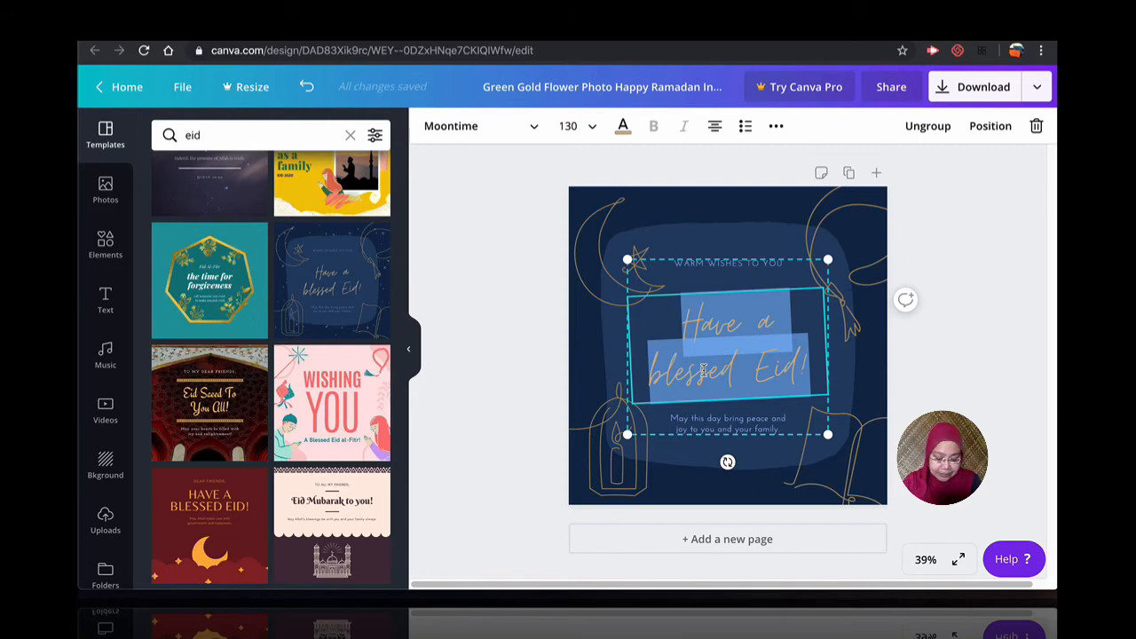
{"action": "type", "text": "Selamat"}
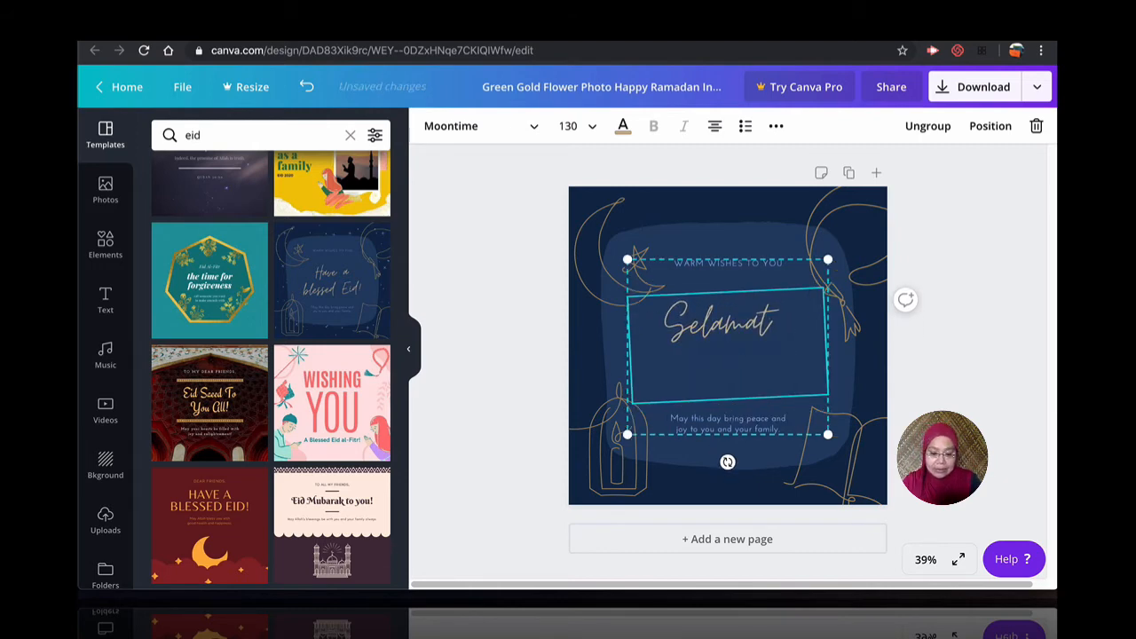
{"action": "type", "text": "Hari Raya!"}
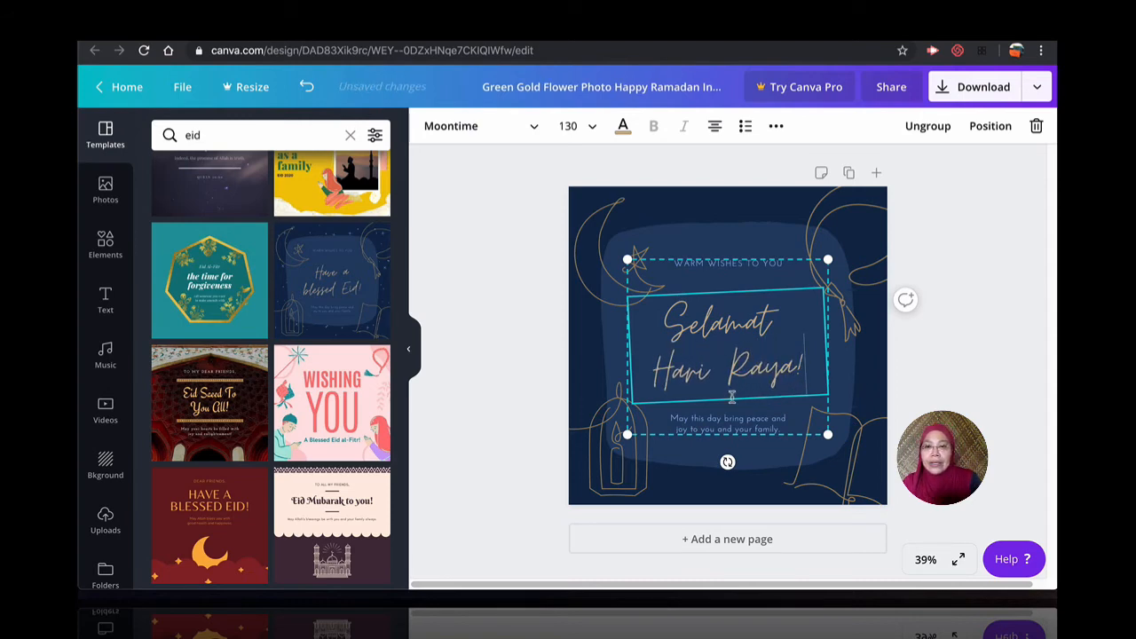
{"action": "left_click", "coordinate": [727, 262]}
{"action": "type", "text": "Maaf Zahir Batin"}
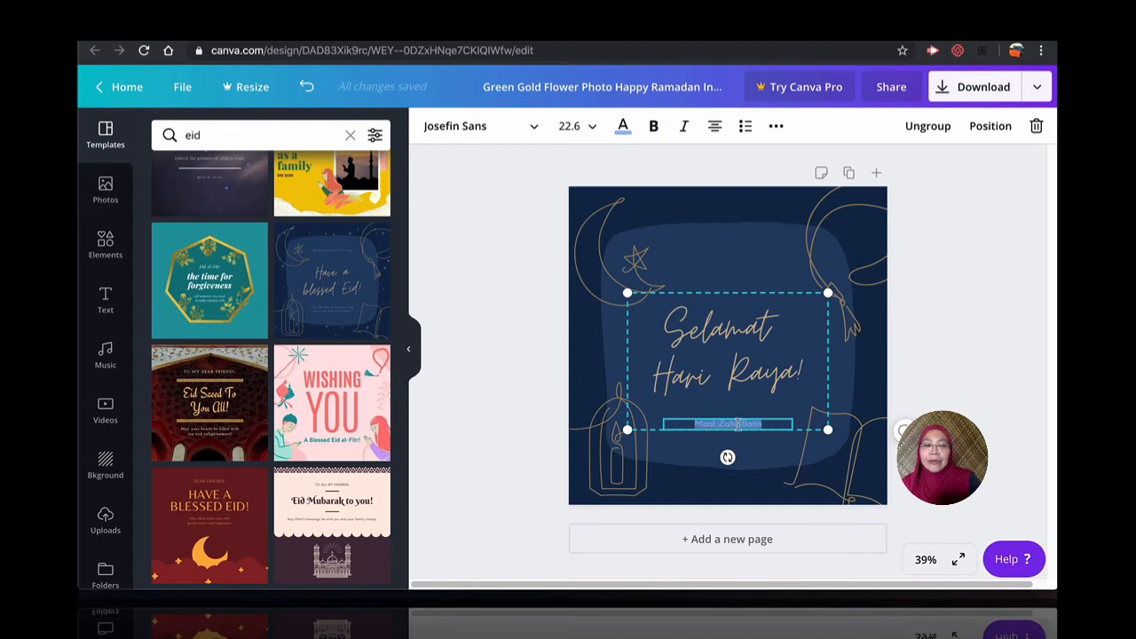
{"action": "mouse_move", "coordinate": [973, 267]}
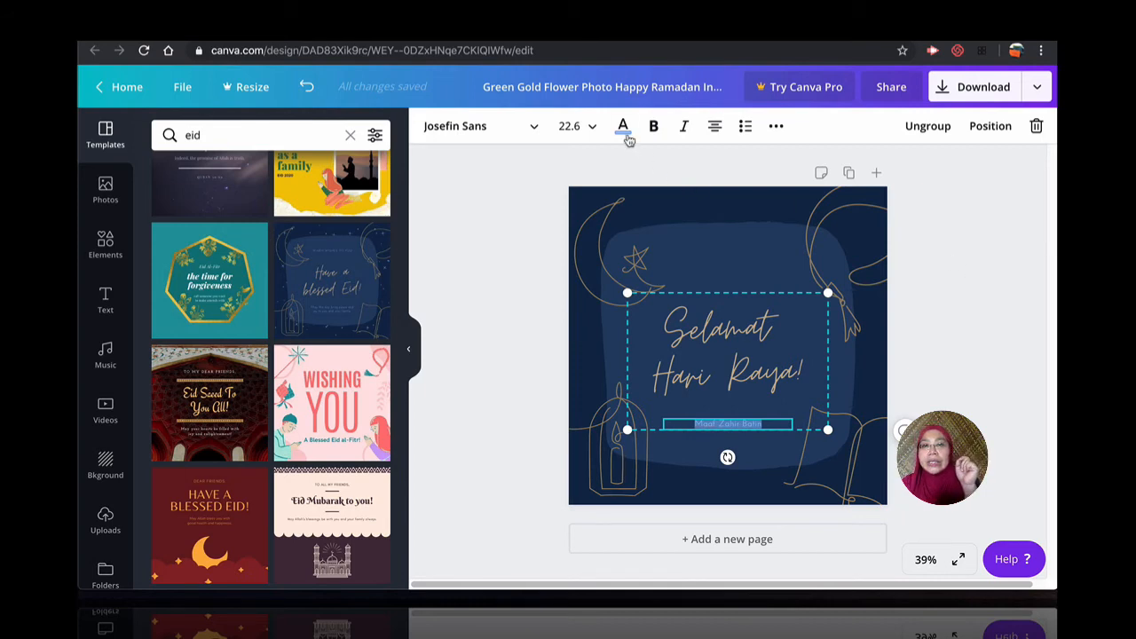
{"action": "left_click", "coordinate": [622, 125]}
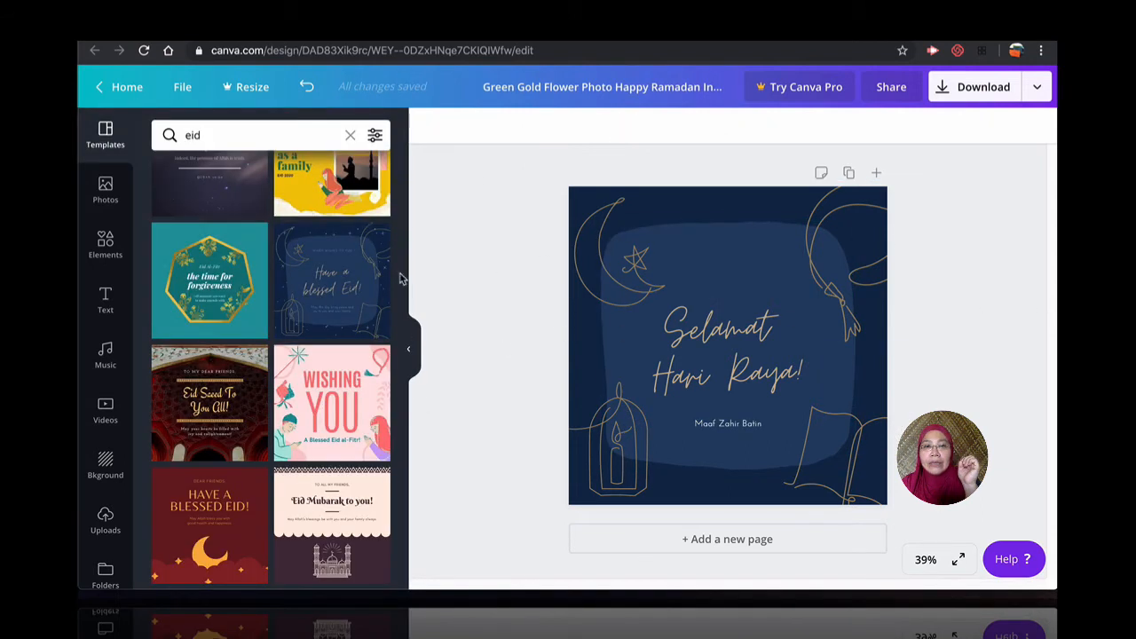
- Search Elements for 'blob effect' and add a blob to the card
{"action": "left_click", "coordinate": [257, 135]}
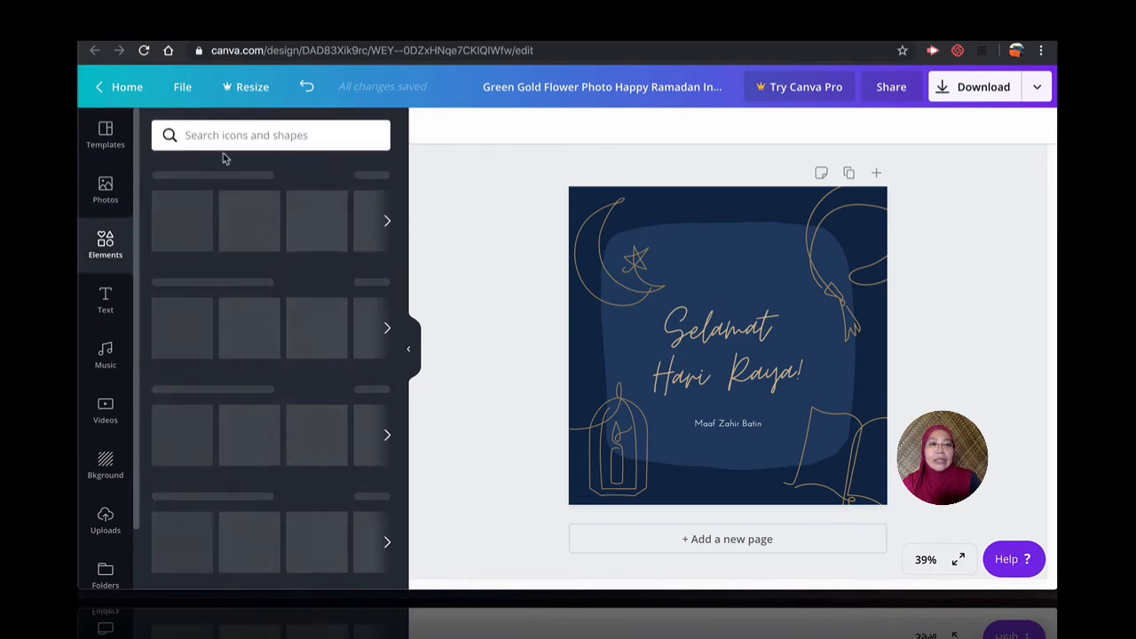
{"action": "left_click", "coordinate": [270, 135]}
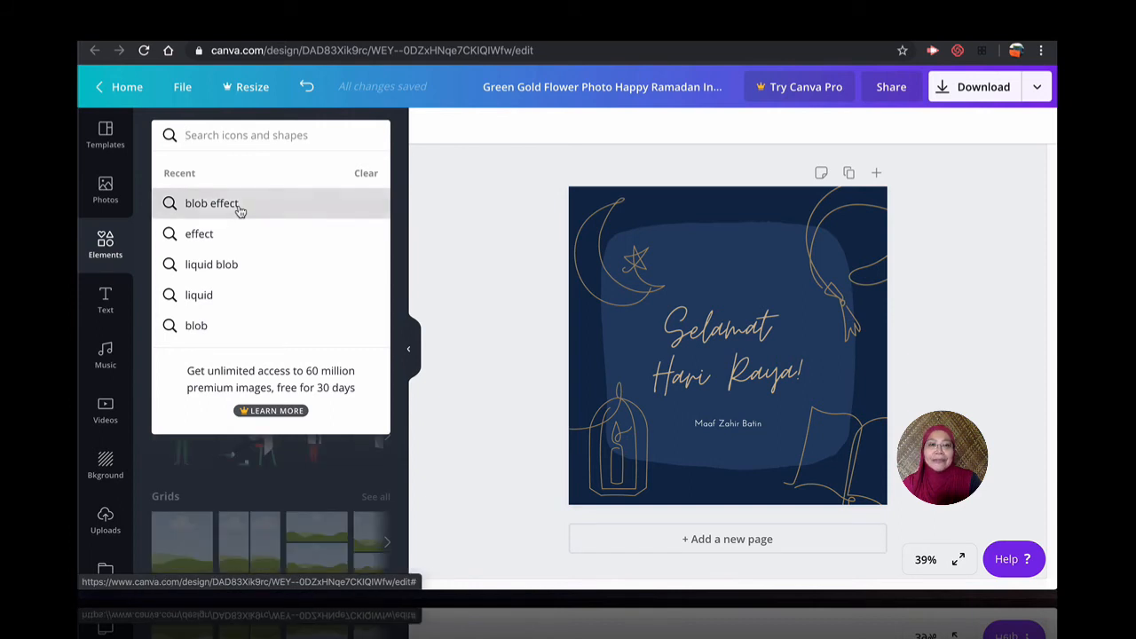
{"action": "left_click", "coordinate": [212, 203]}
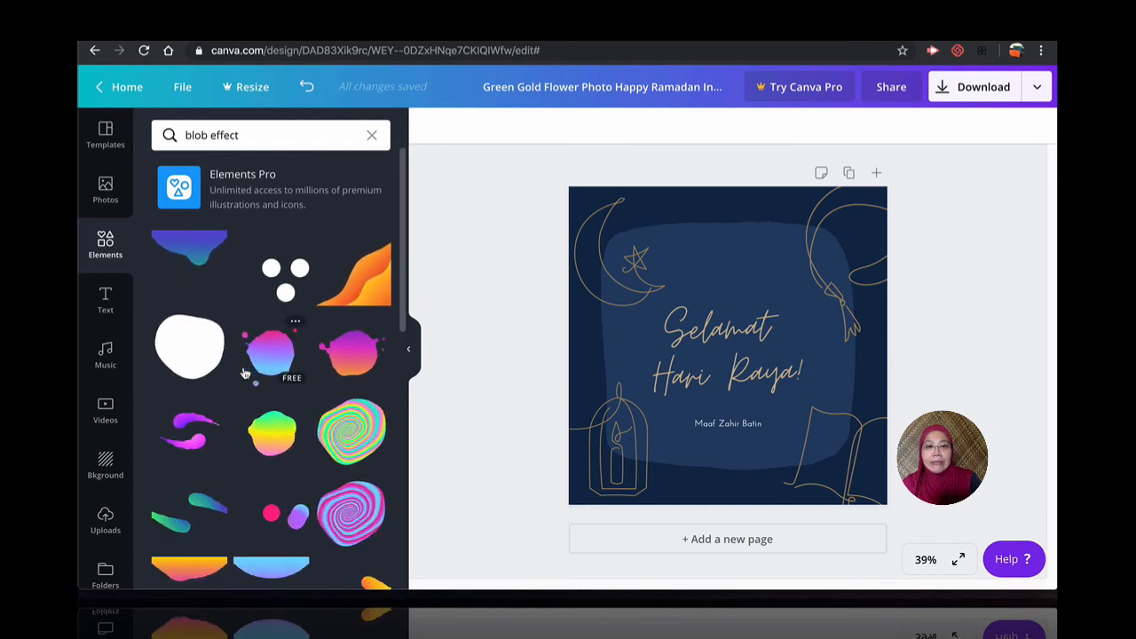
{"action": "scroll", "scroll_direction": "down", "scroll_amount": 3}
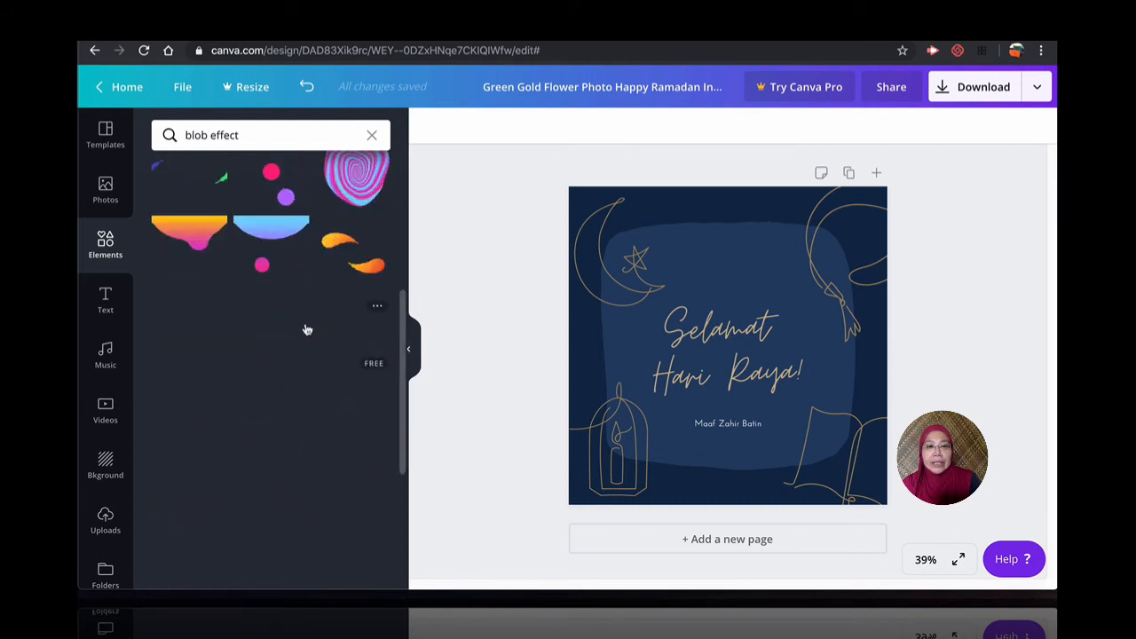
{"action": "scroll", "scroll_direction": "down", "scroll_amount": 3}
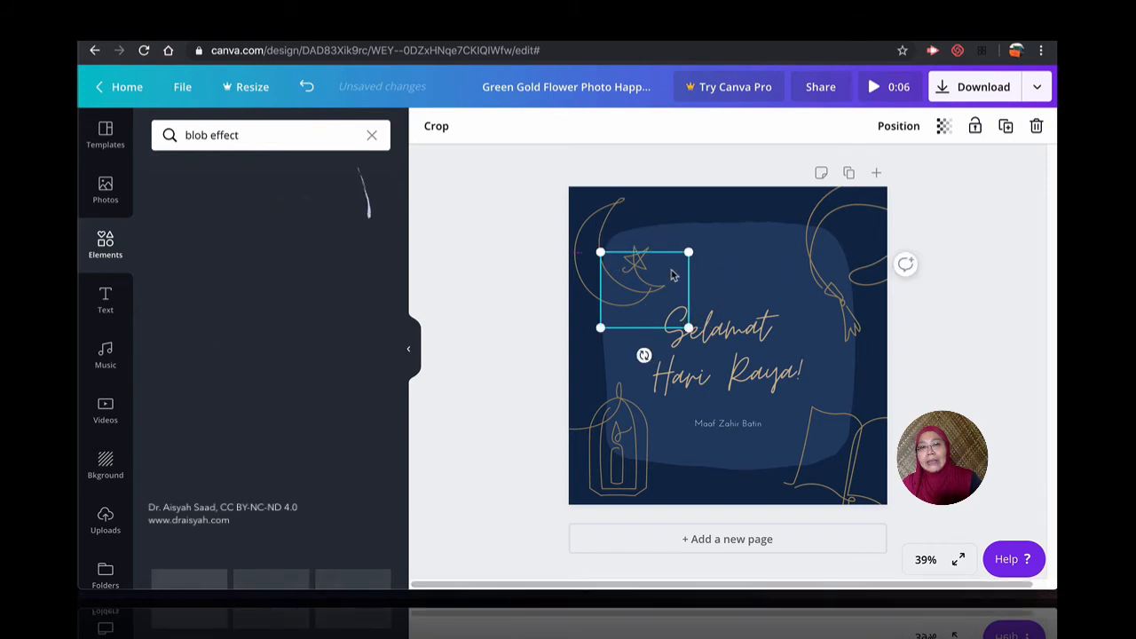
- Place the blob beside Hari Raya and set its transparency to 65
{"action": "left_click_drag", "start_coordinate": [644, 288], "coordinate": [790, 355]}
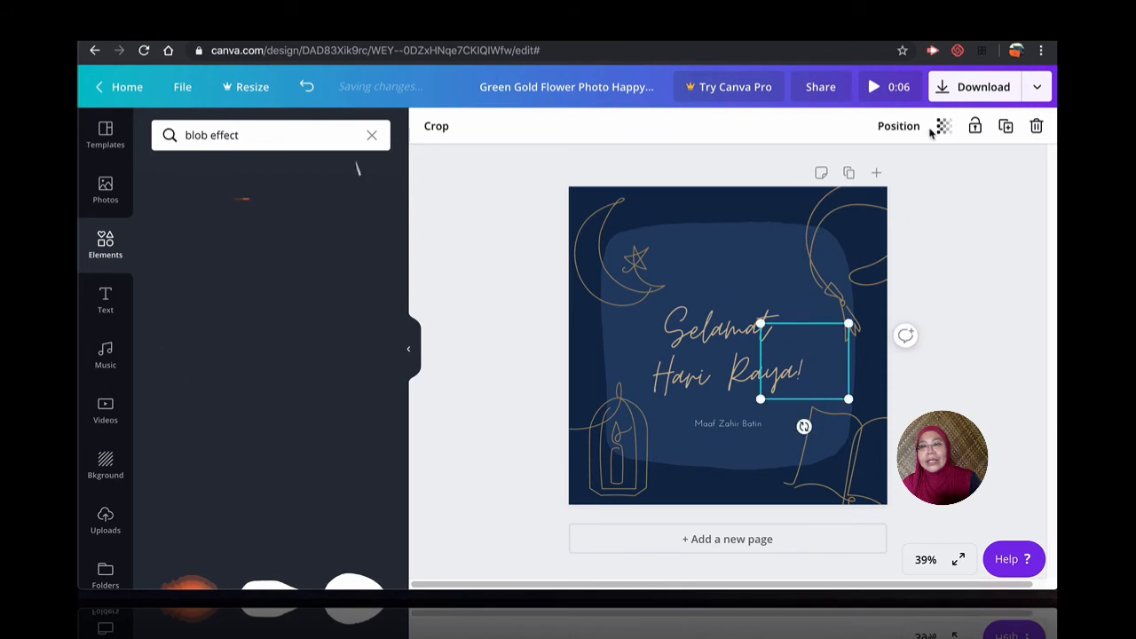
{"action": "left_click", "coordinate": [942, 125]}
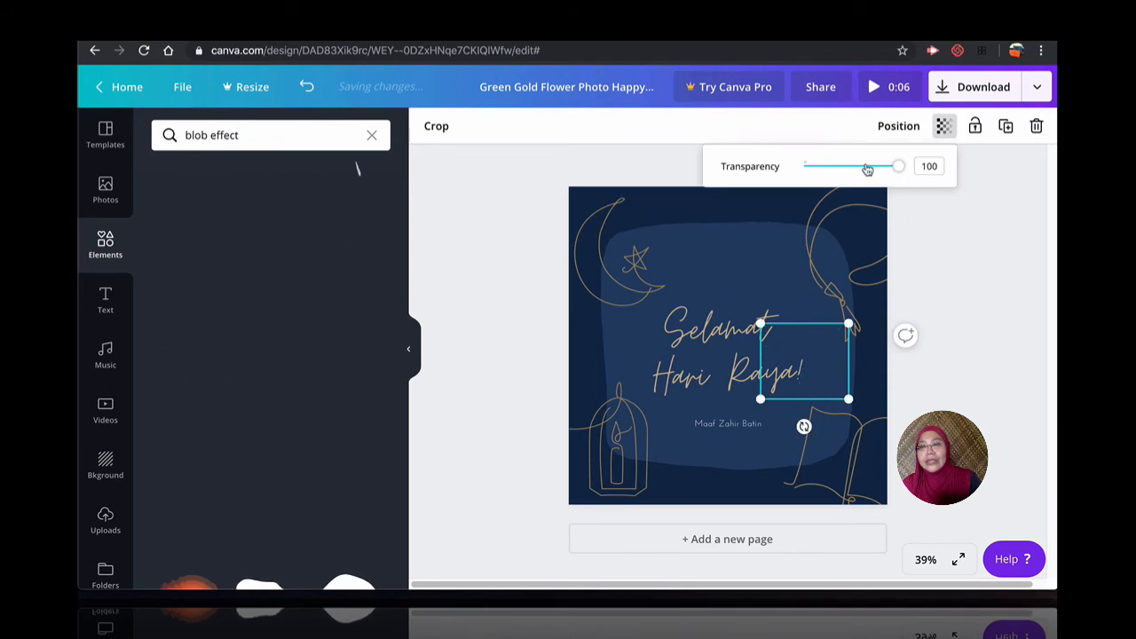
{"action": "left_click_drag", "start_coordinate": [899, 166], "coordinate": [865, 166]}
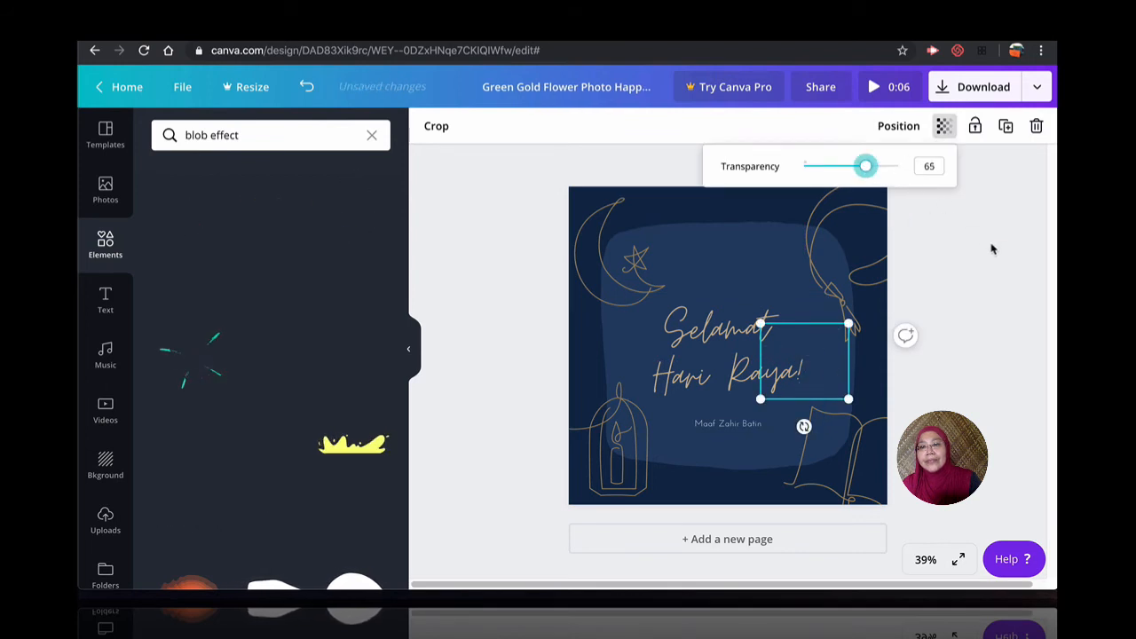
{"action": "left_click", "coordinate": [976, 299]}
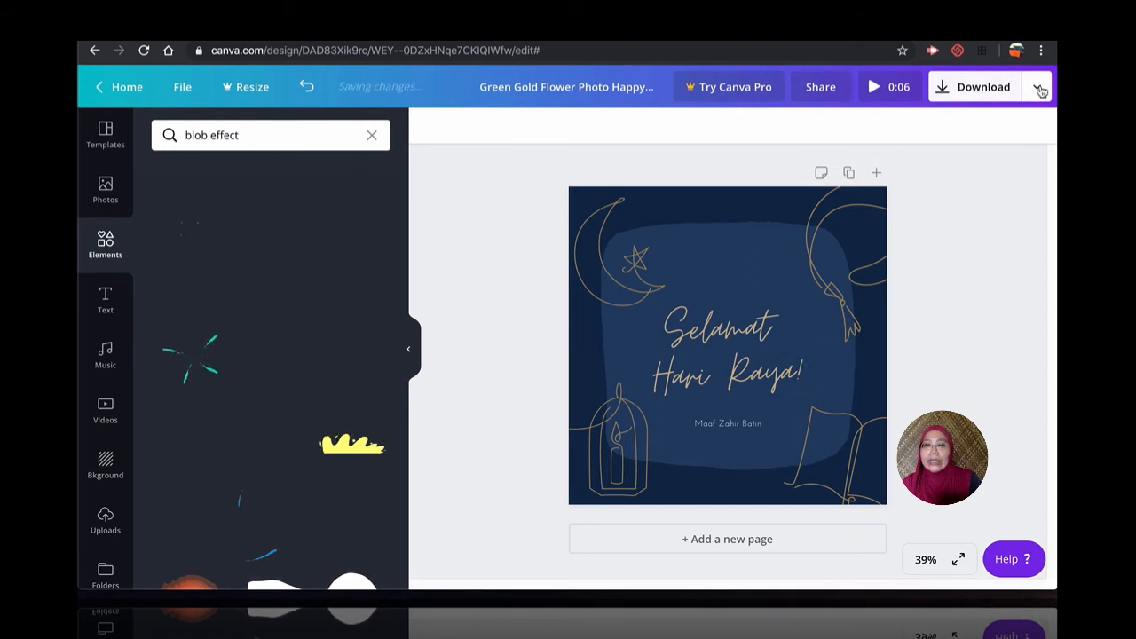
- Recolour the page background from navy to bright yellow
{"action": "left_click", "coordinate": [983, 86]}
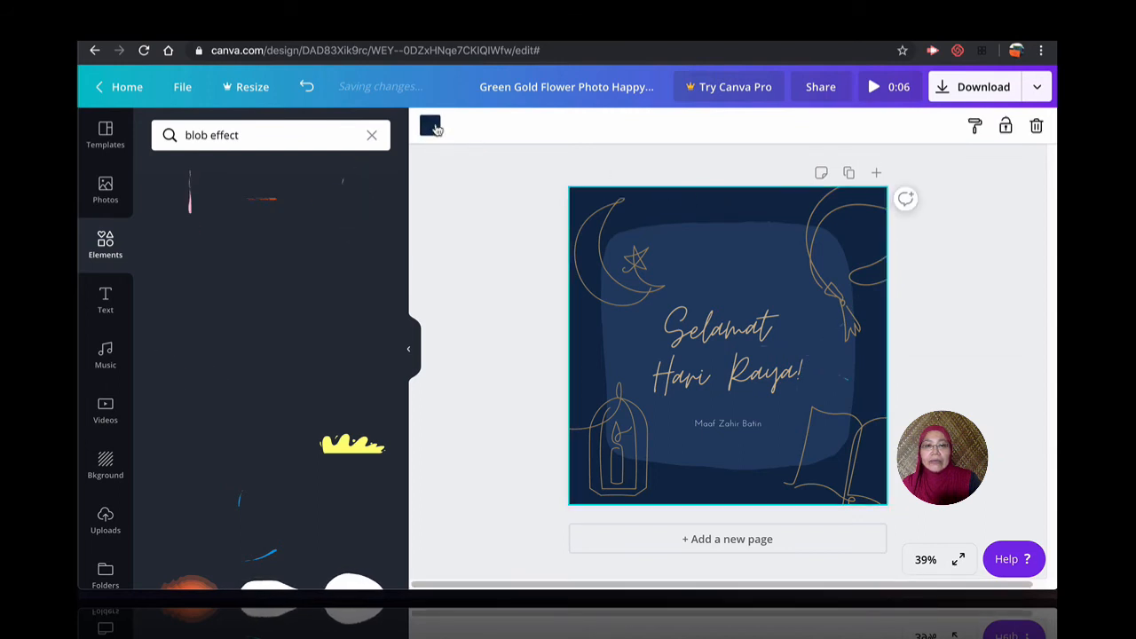
{"action": "left_click", "coordinate": [431, 125]}
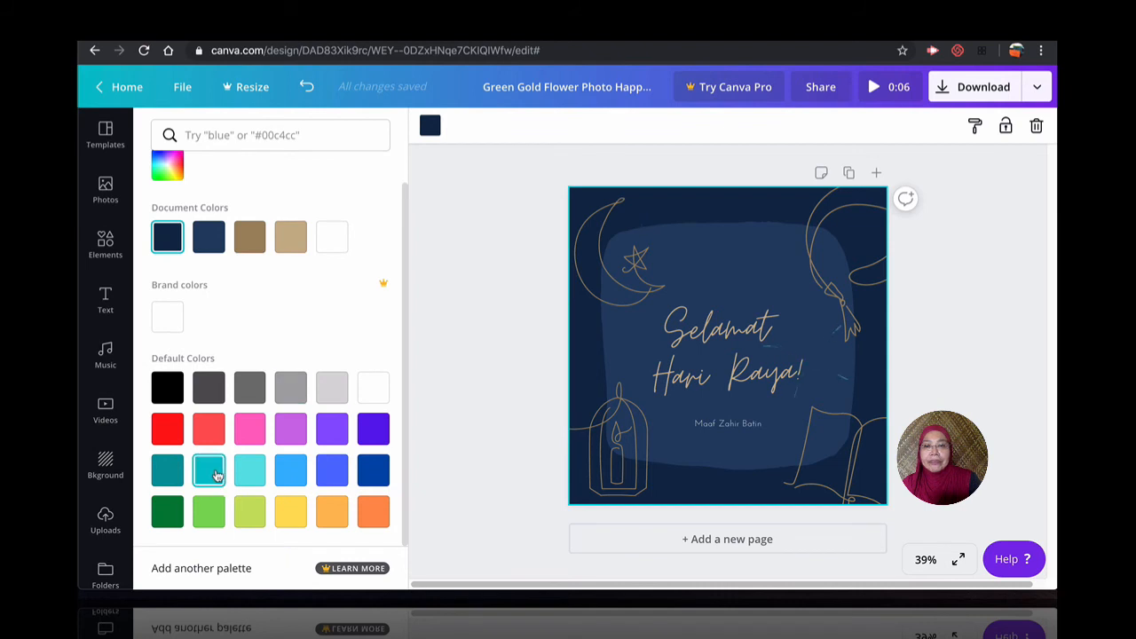
{"action": "left_click", "coordinate": [208, 469]}
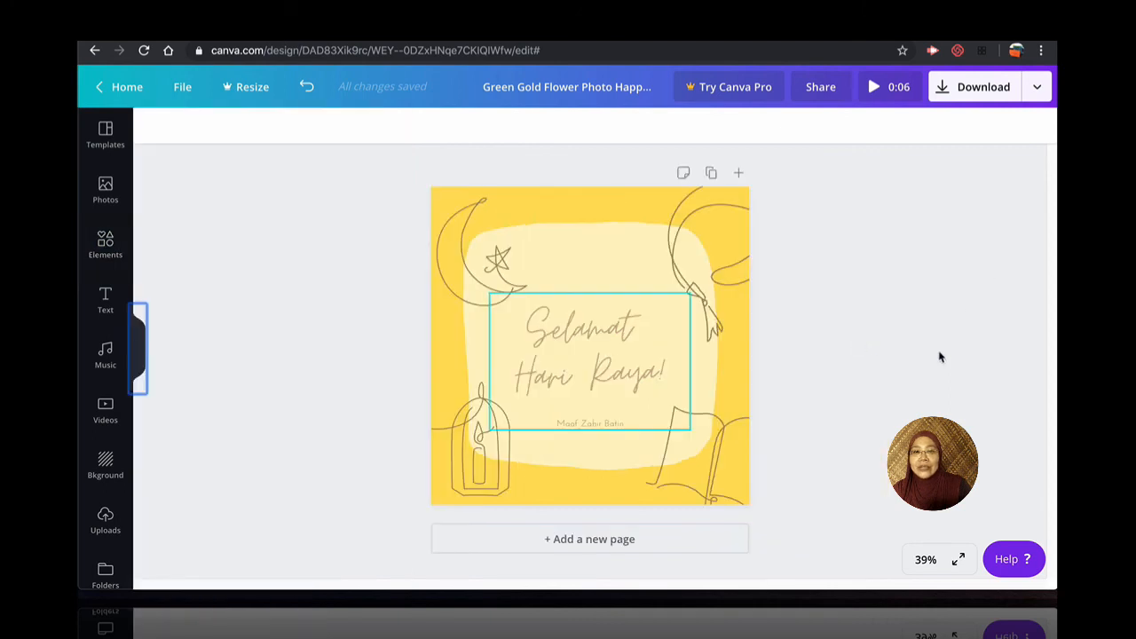
- Download the finished yellow card as a Video file
{"action": "left_click", "coordinate": [937, 144]}
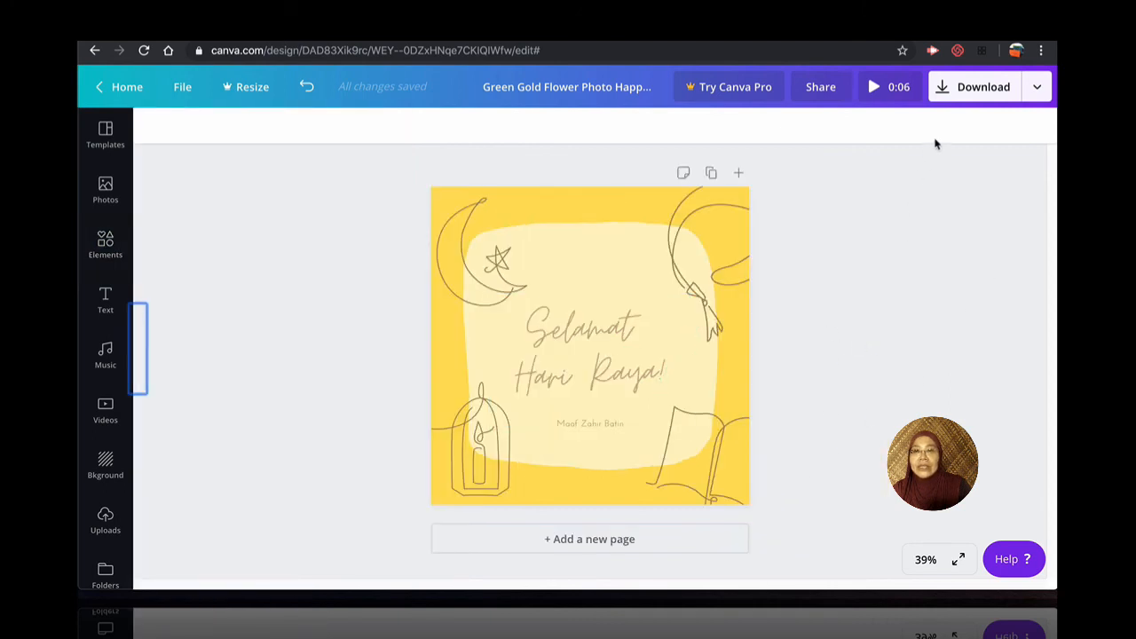
{"action": "left_click", "coordinate": [983, 86]}
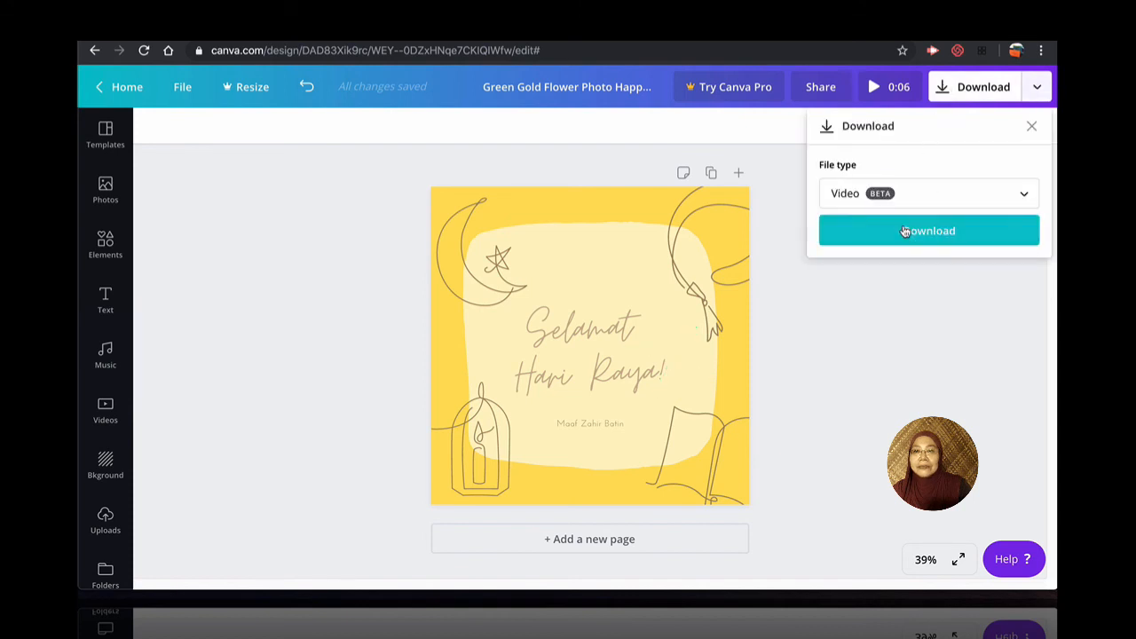
{"action": "left_click", "coordinate": [928, 231]}
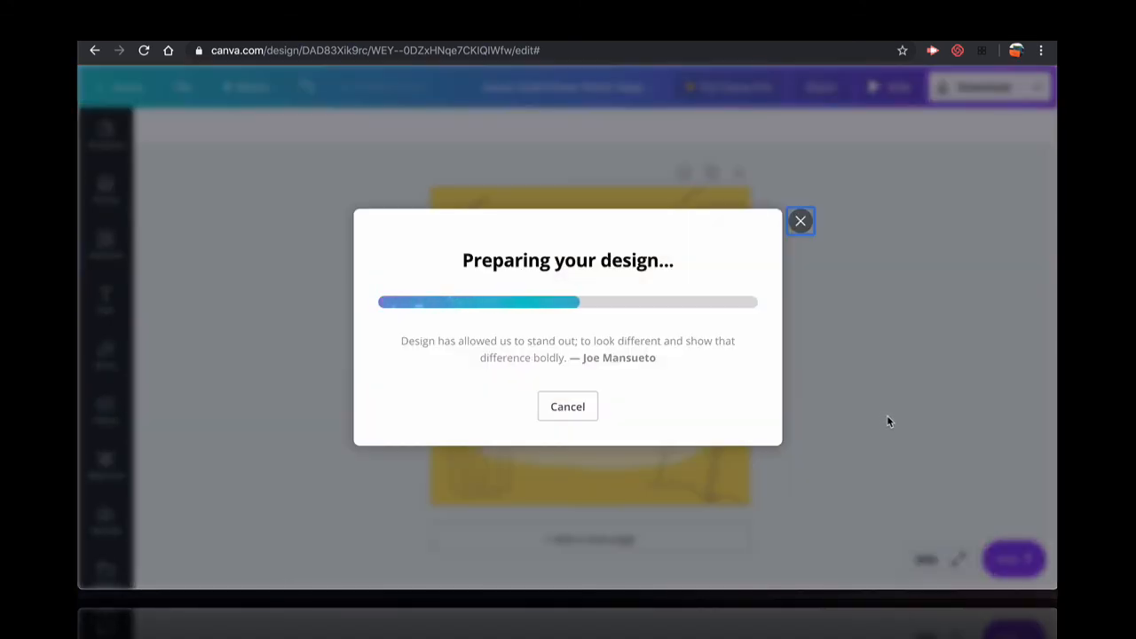